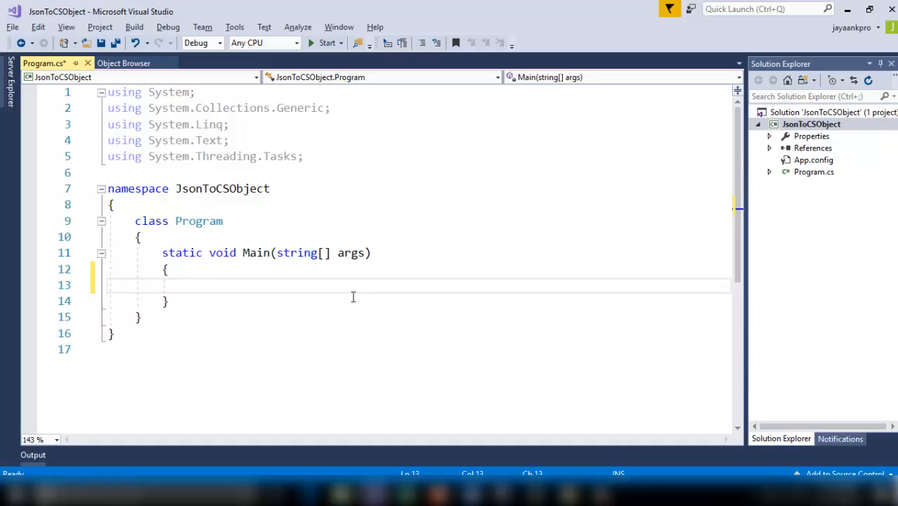
- Declare var client = new WebClient(); and import System.Net via Quick Actions
{"action": "type", "text": "var_client = new WebClient();"}
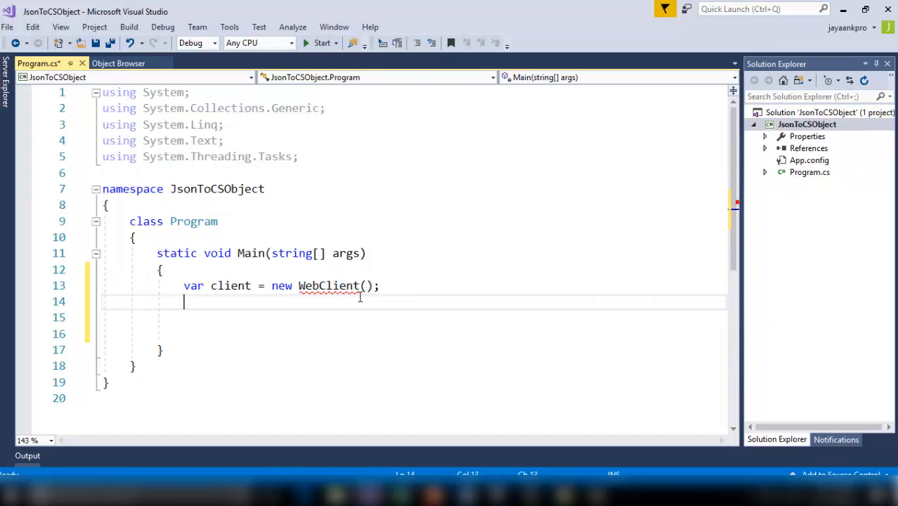
{"action": "left_click", "coordinate": [319, 301]}
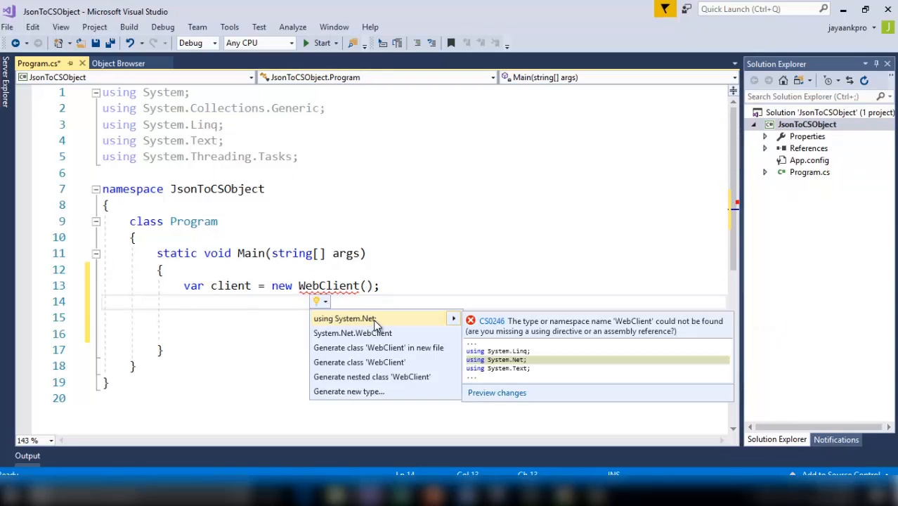
{"action": "left_click", "coordinate": [344, 318]}
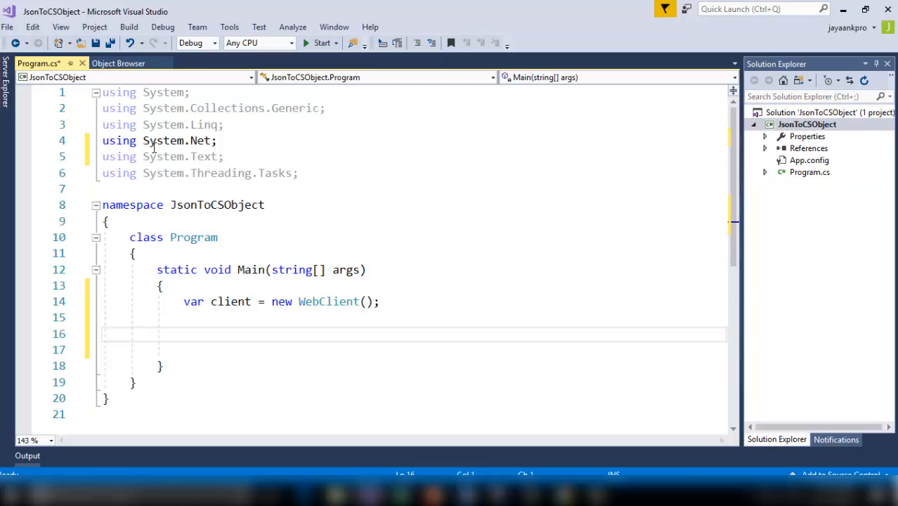
- Declare var text = client.DownloadString(""); with an empty URL argument
{"action": "type", "text": "var te"}
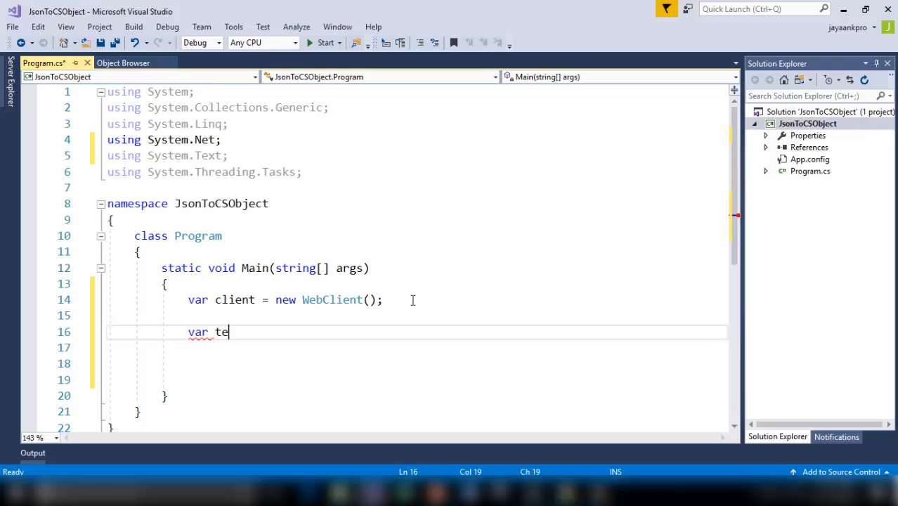
{"action": "type", "text": "xt"}
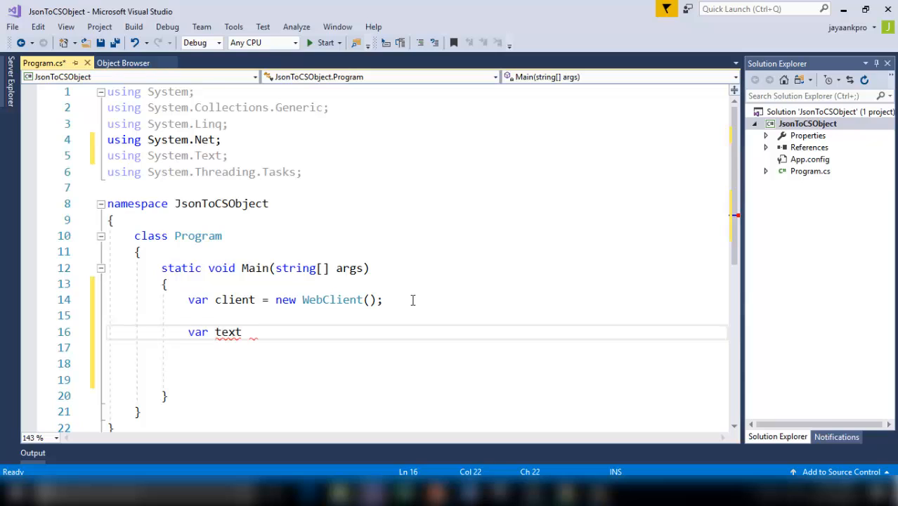
{"action": "type", "text": "= c"}
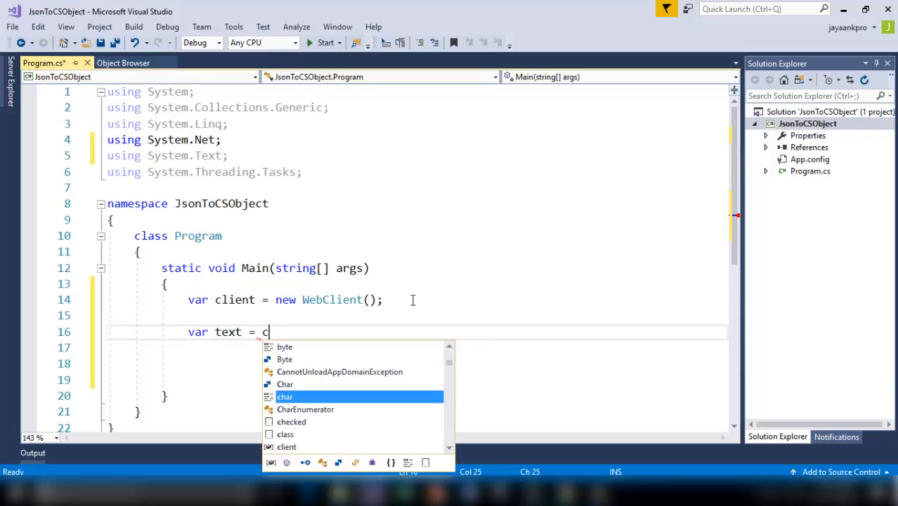
{"action": "type", "text": "lient"}
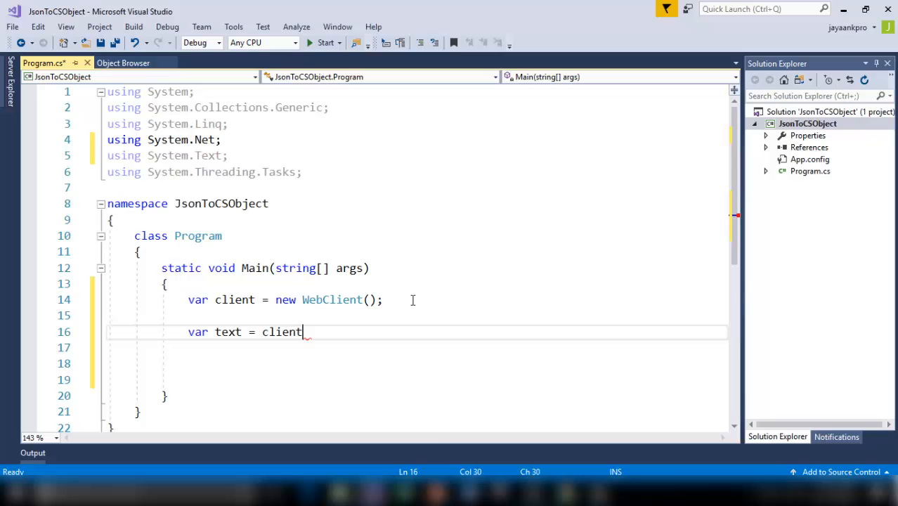
{"action": "type", "text": ".D"}
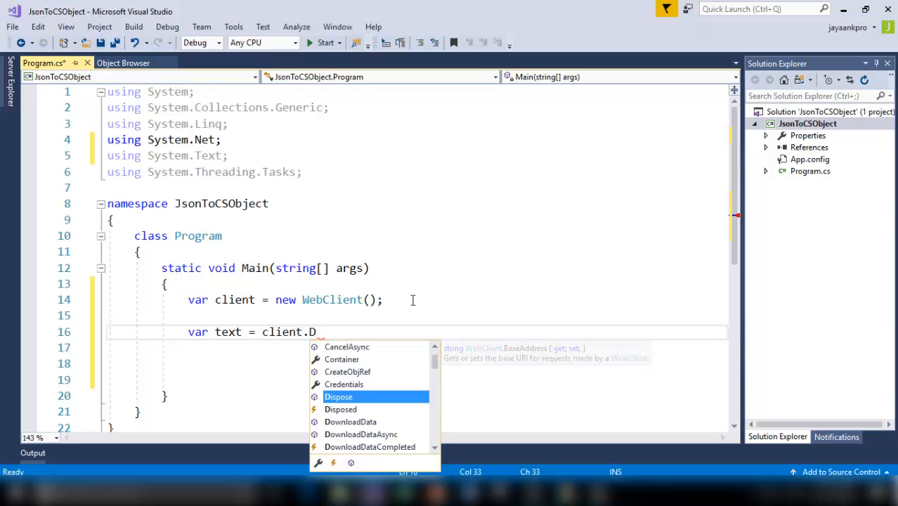
{"action": "type", "text": "ownloadDat"}
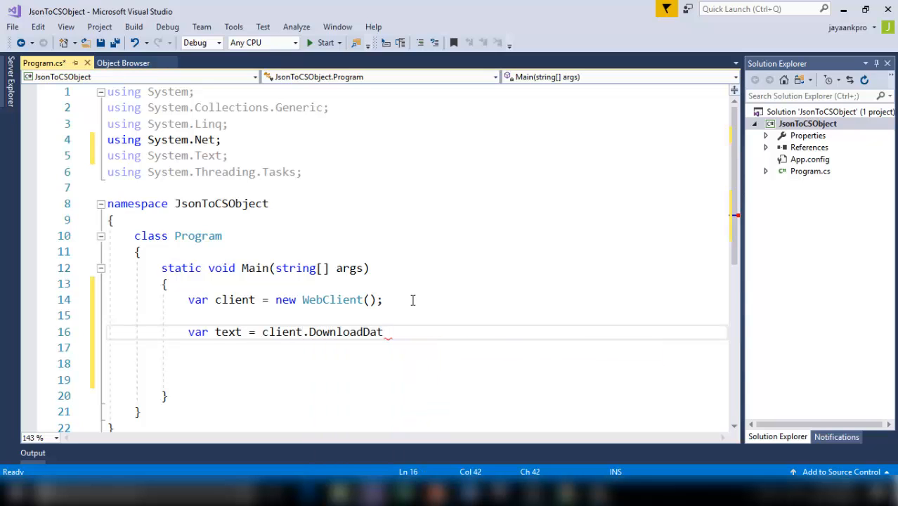
{"action": "type", "text": "String"}
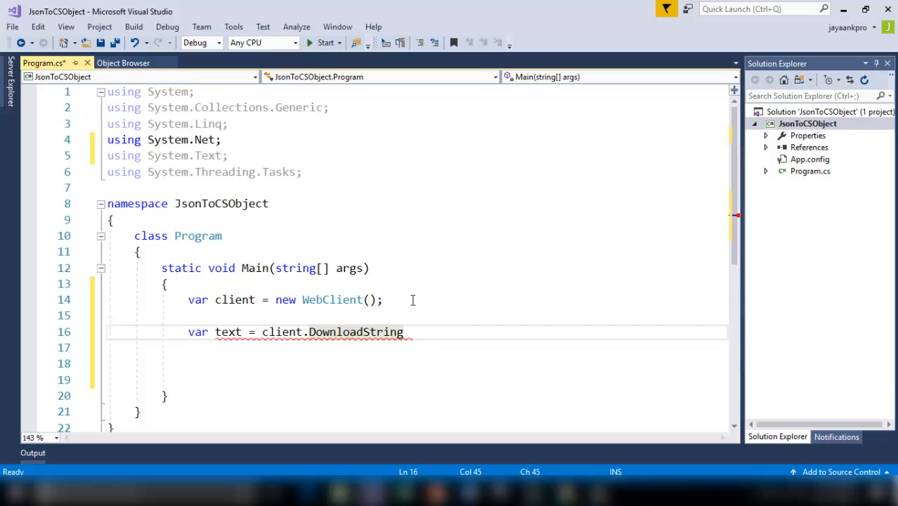
{"action": "type", "text": "();"}
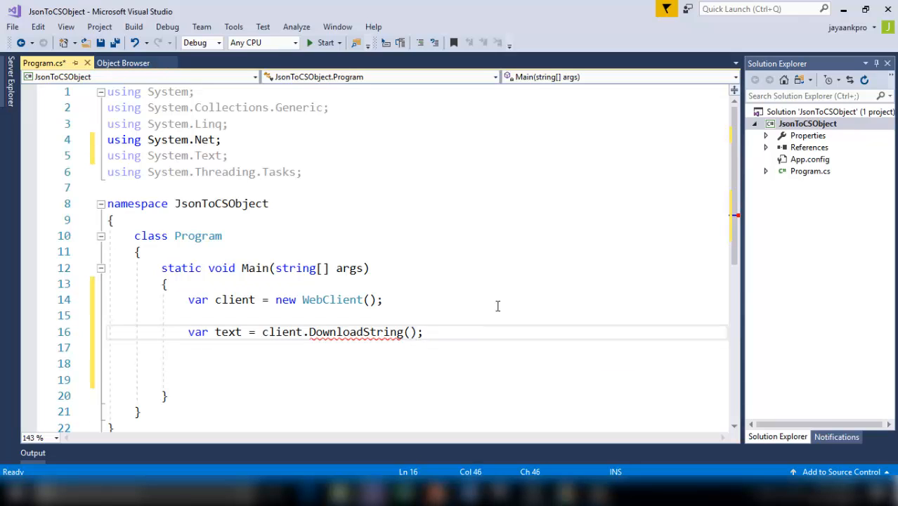
{"action": "left_click", "coordinate": [411, 331]}
{"action": "type", "text": "\"\""}
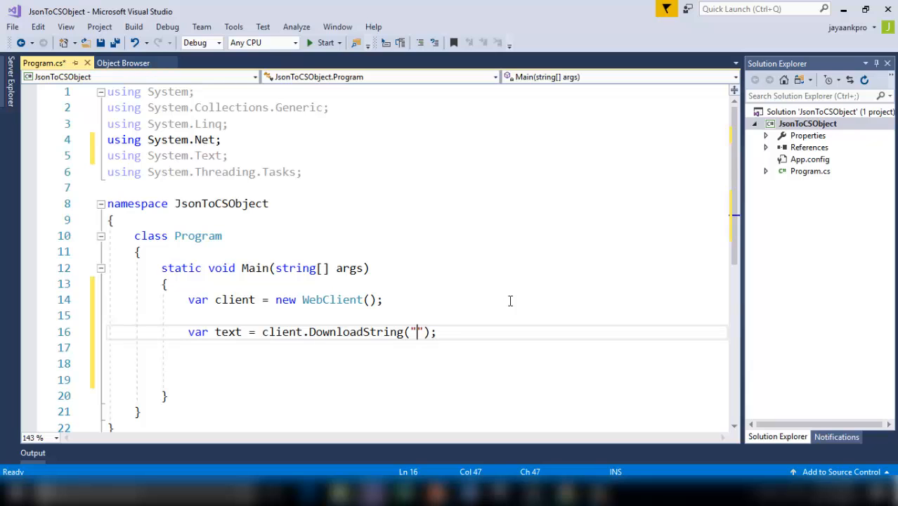
{"action": "left_click", "coordinate": [325, 6]}
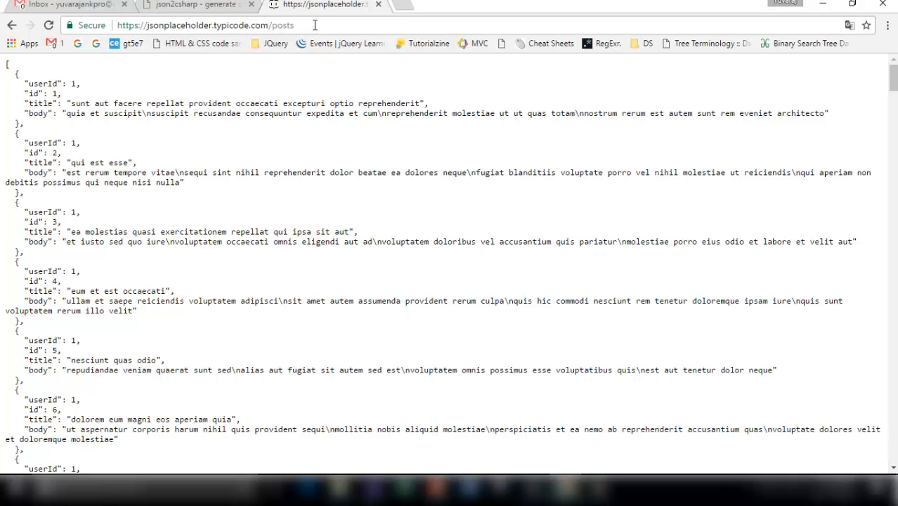
- Browse the posts JSON, then load jsonplaceholder.typicode.com/posts/1 to show only post 1
{"action": "scroll", "scroll_direction": "down", "scroll_amount": 3}
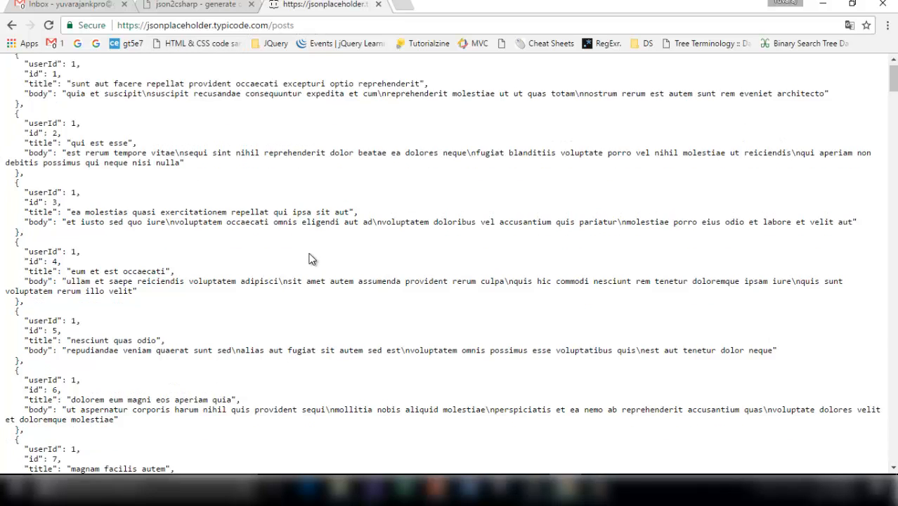
{"action": "scroll", "scroll_direction": "down", "scroll_amount": 3}
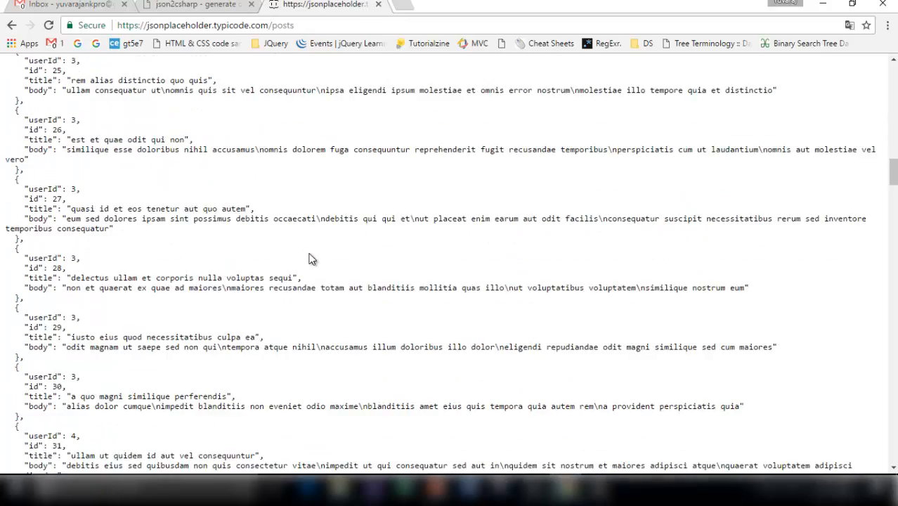
{"action": "scroll", "scroll_direction": "up", "scroll_amount": 3}
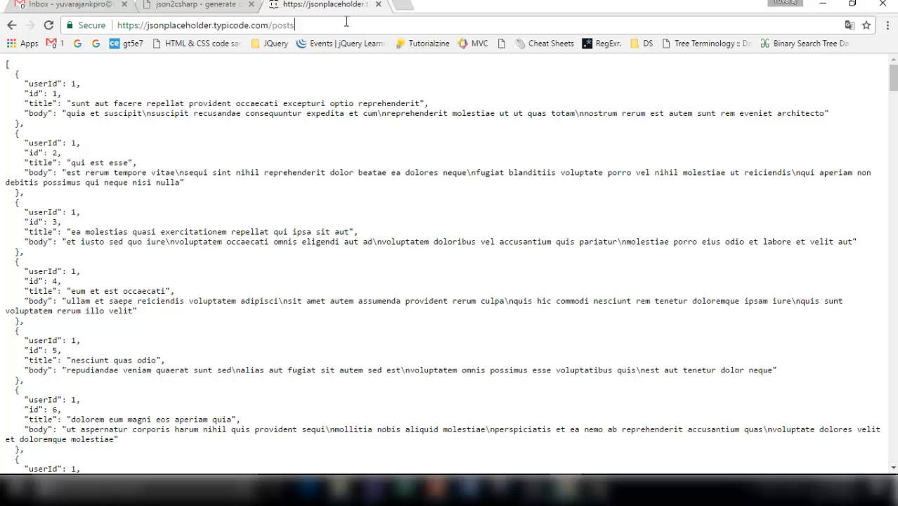
{"action": "left_click", "coordinate": [204, 25]}
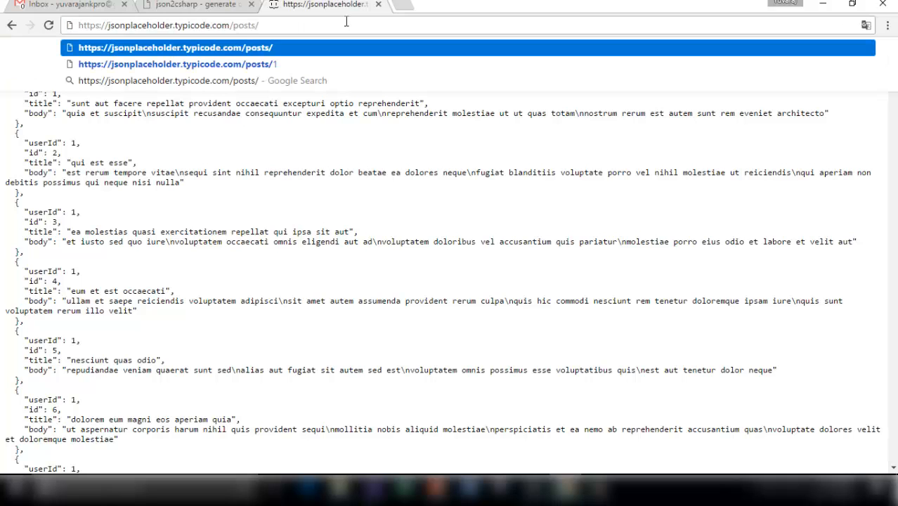
{"action": "left_click", "coordinate": [177, 64]}
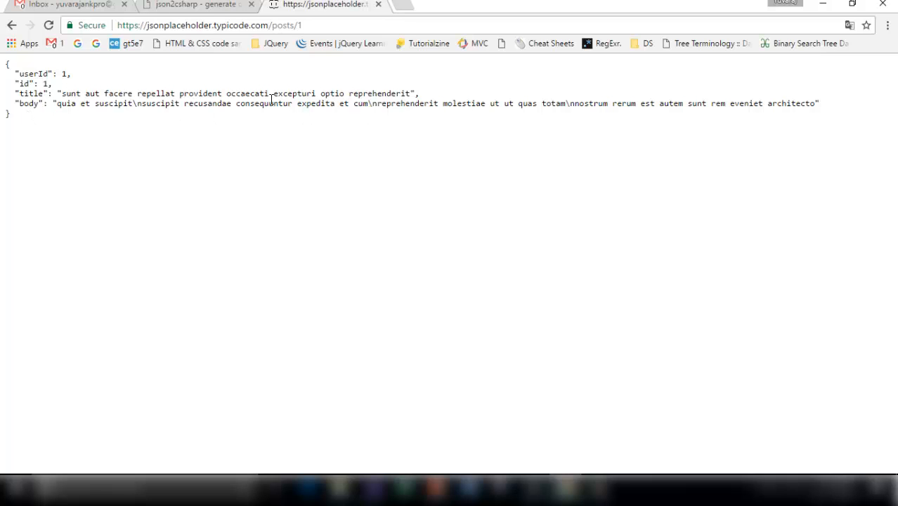
{"action": "left_click", "coordinate": [348, 25]}
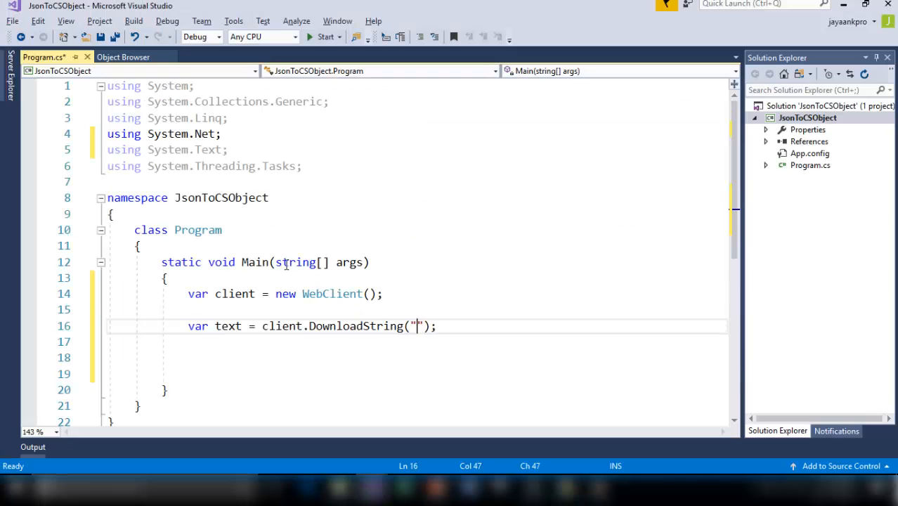
{"action": "type", "text": "https://jsonplaceholder.typicode.com/posts/1"}
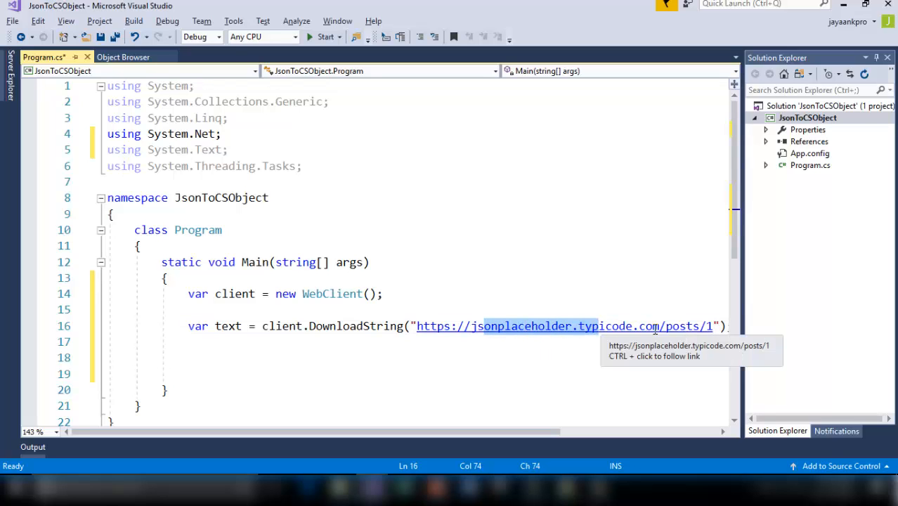
{"action": "mouse_move", "coordinate": [715, 326]}
{"action": "type", "text": "Console.WriteLine(text);"}
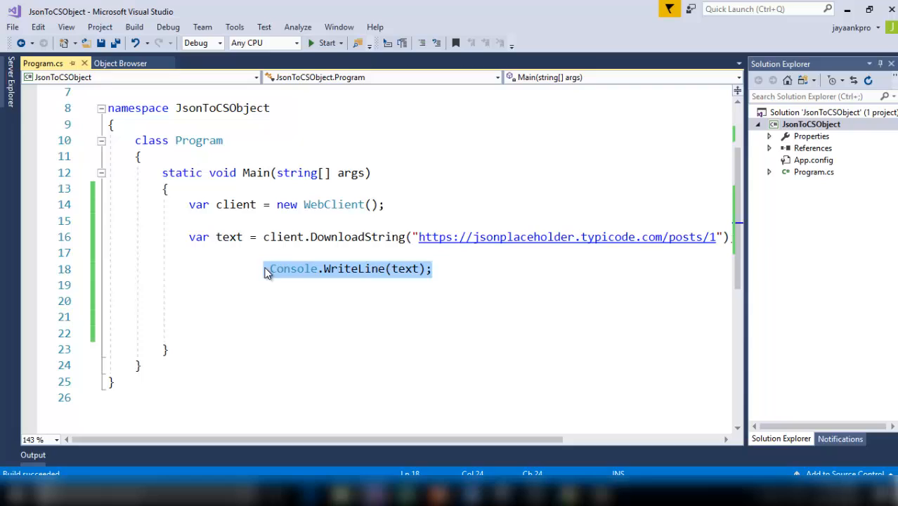
{"action": "key", "text": "Delete"}
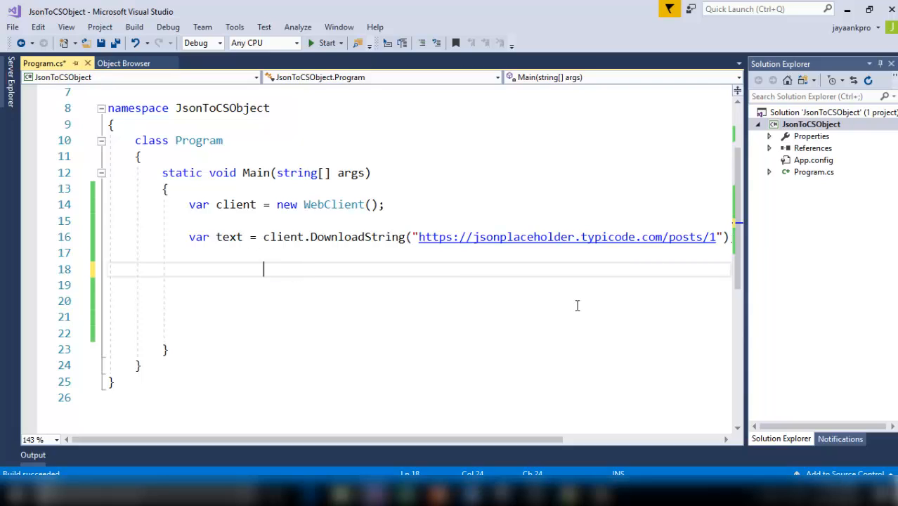
{"action": "mouse_move", "coordinate": [559, 250]}
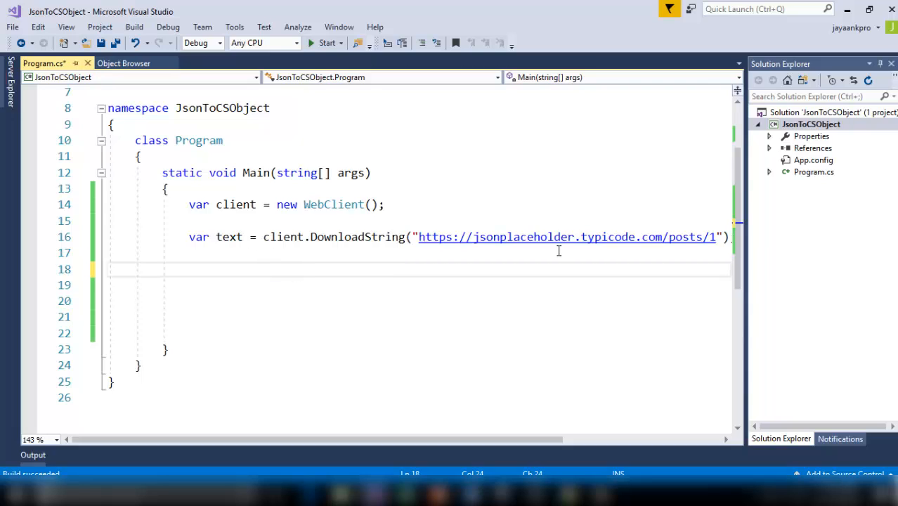
{"action": "mouse_move", "coordinate": [714, 236]}
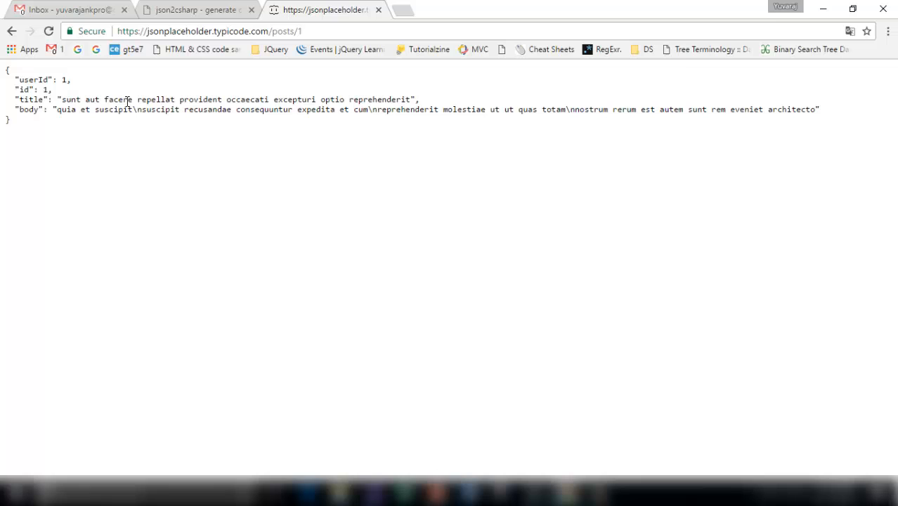
{"action": "mouse_move", "coordinate": [26, 127]}
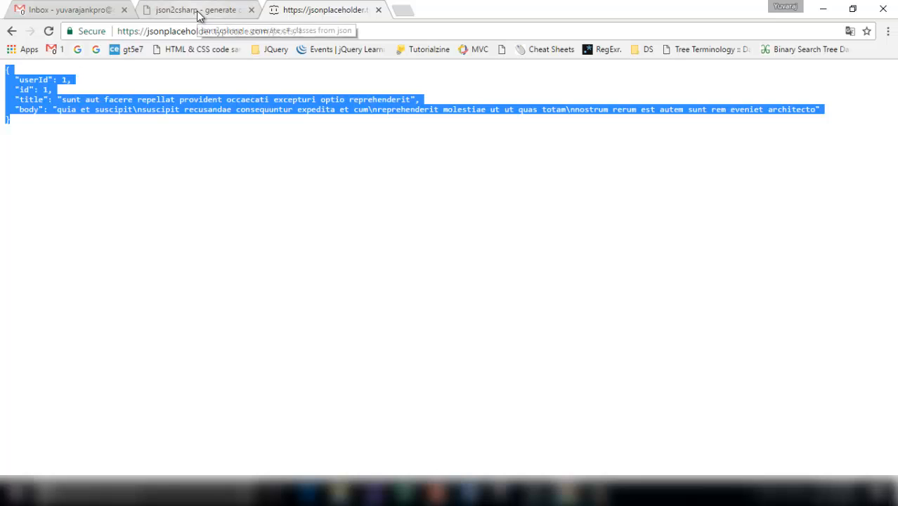
- Generate a RootObject class from the post JSON in json2csharp and copy it
{"action": "left_click", "coordinate": [194, 9]}
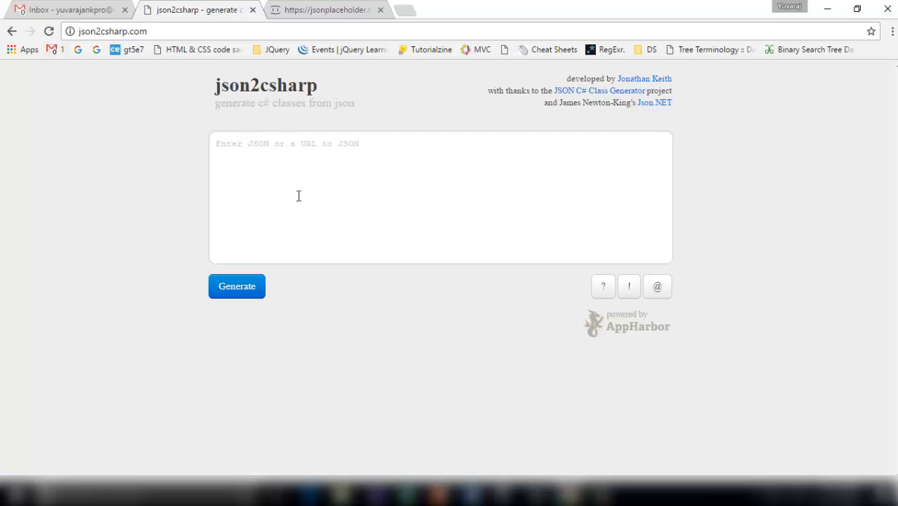
{"action": "mouse_move", "coordinate": [288, 153]}
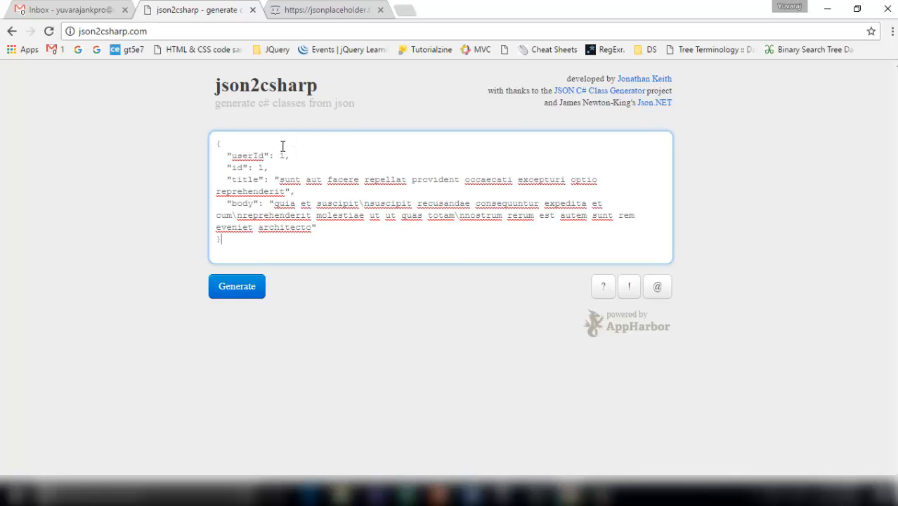
{"action": "left_click", "coordinate": [236, 286]}
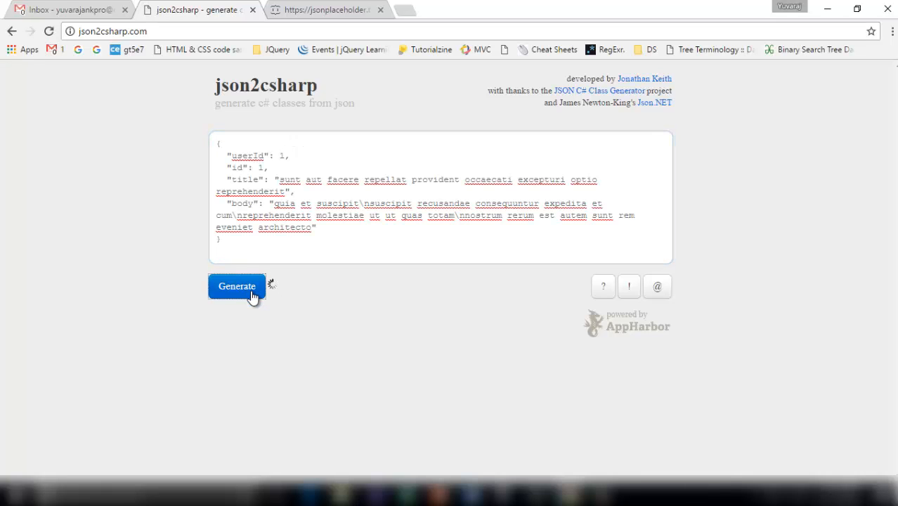
{"action": "left_click", "coordinate": [236, 287]}
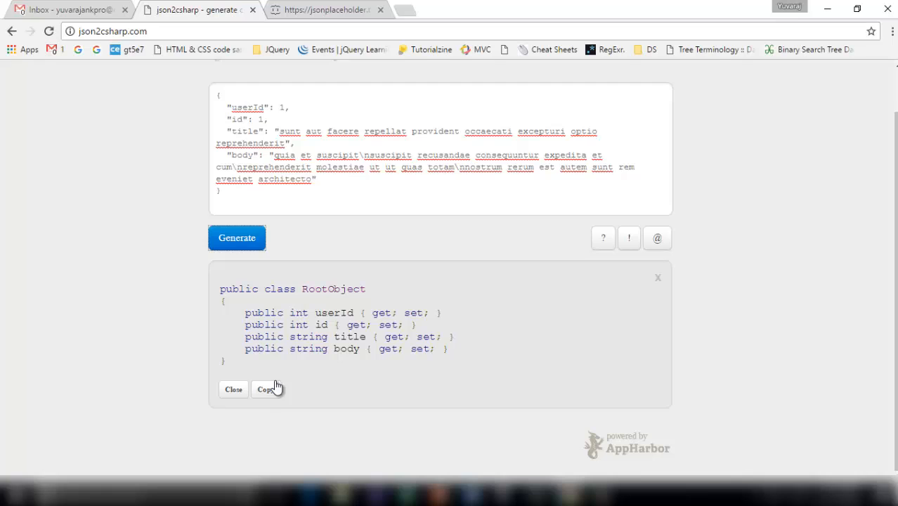
{"action": "left_click", "coordinate": [267, 389]}
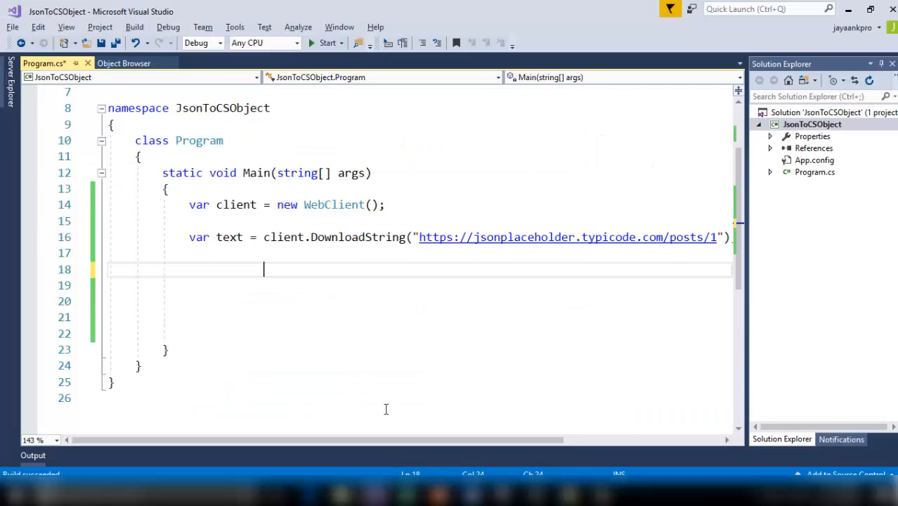
{"action": "mouse_move", "coordinate": [812, 123]}
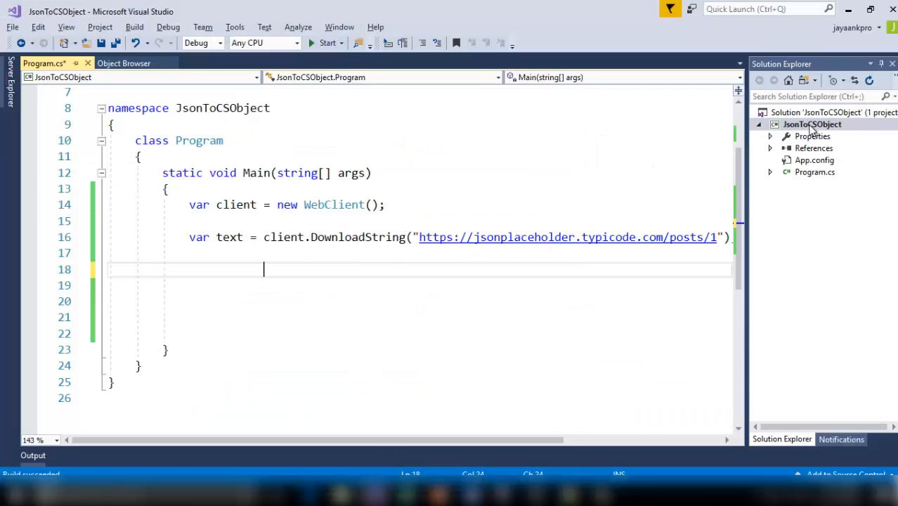
- Add a new Posts.cs class with userId, id, title and body properties to the project
{"action": "right_click", "coordinate": [812, 124]}
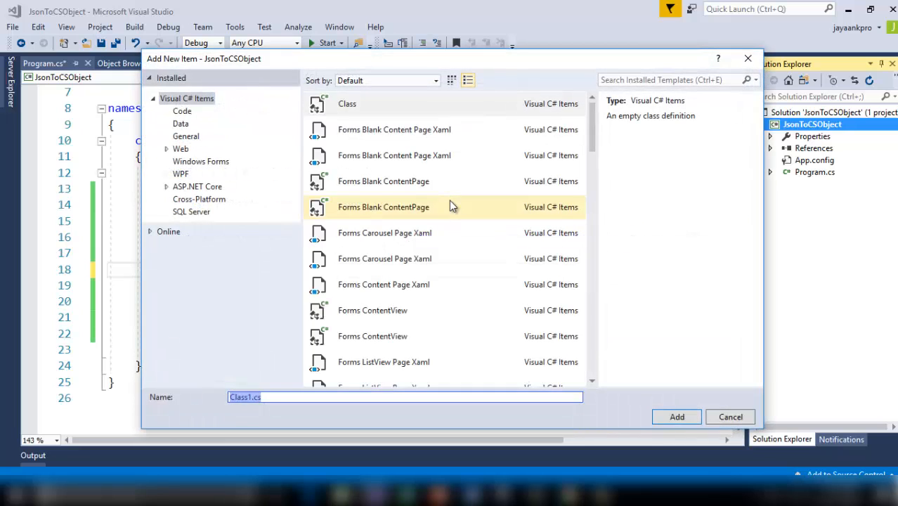
{"action": "type", "text": "Post"}
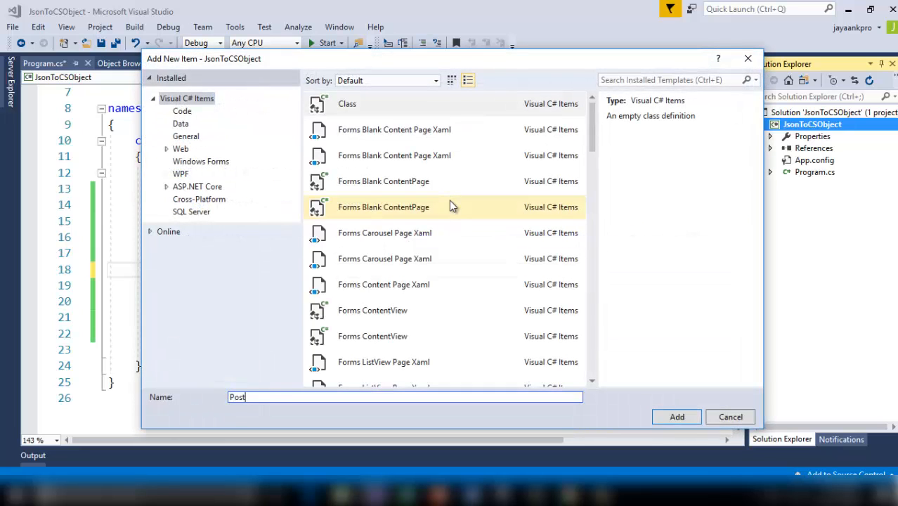
{"action": "type", "text": "s"}
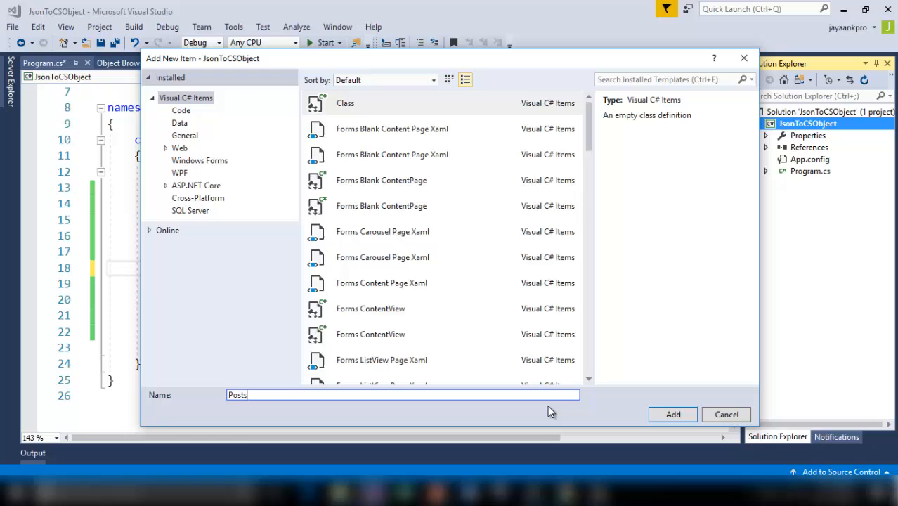
{"action": "left_click", "coordinate": [672, 413]}
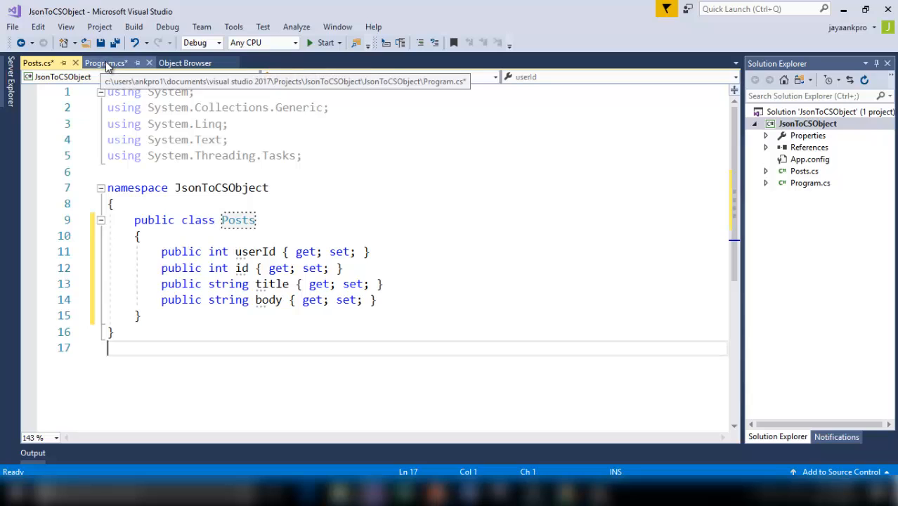
{"action": "left_click", "coordinate": [105, 62]}
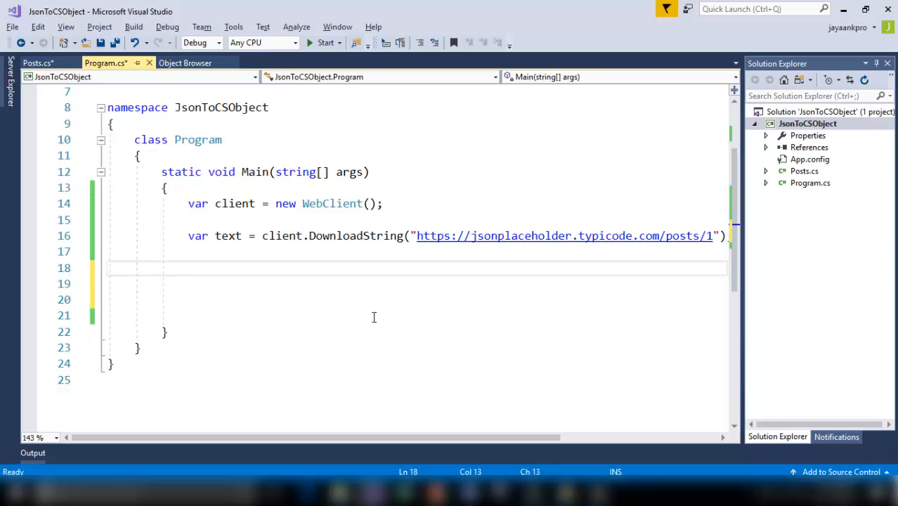
- Install Newtonsoft.Json 10.0.2 into JsonToCSObject via NuGet and close the manager
{"action": "left_click", "coordinate": [809, 147]}
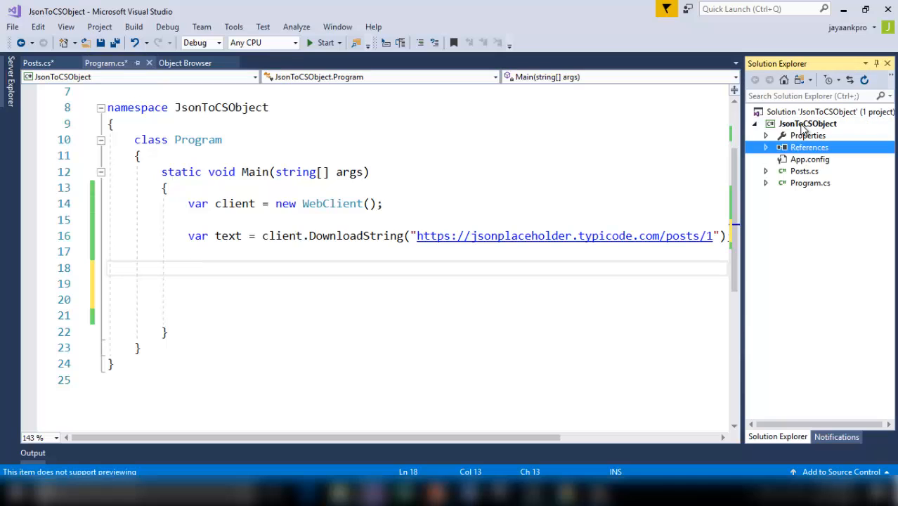
{"action": "right_click", "coordinate": [806, 124]}
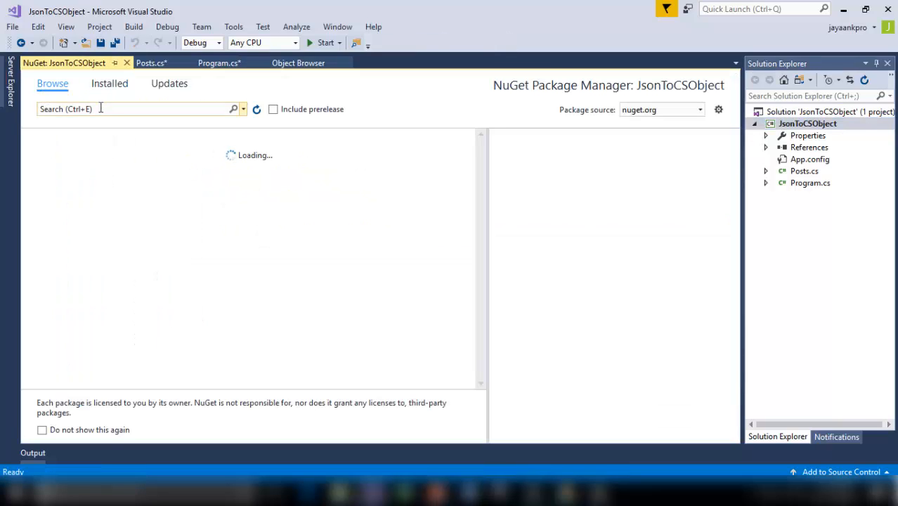
{"action": "type", "text": "newtonsoft"}
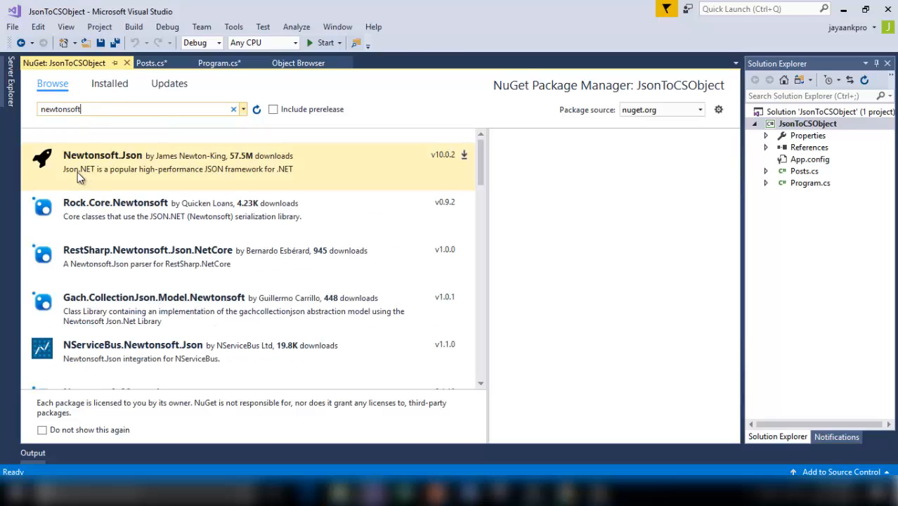
{"action": "left_click", "coordinate": [102, 161]}
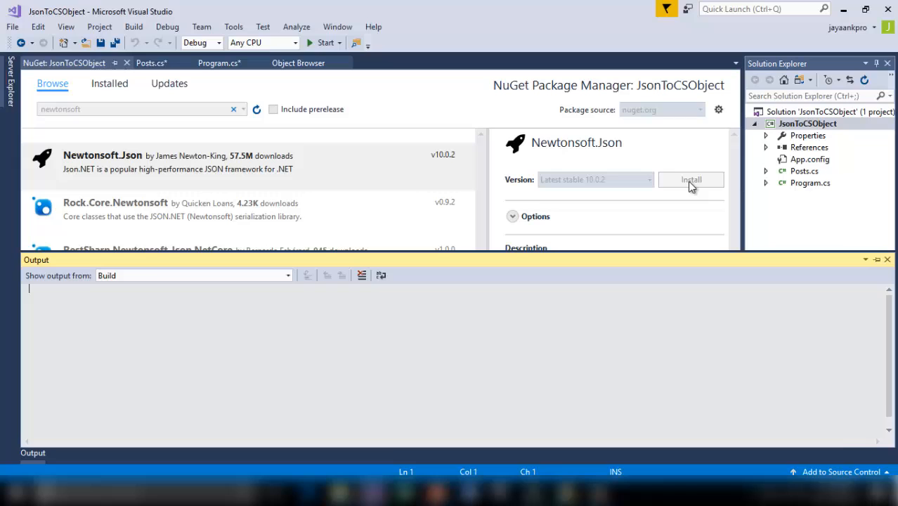
{"action": "left_click", "coordinate": [691, 180]}
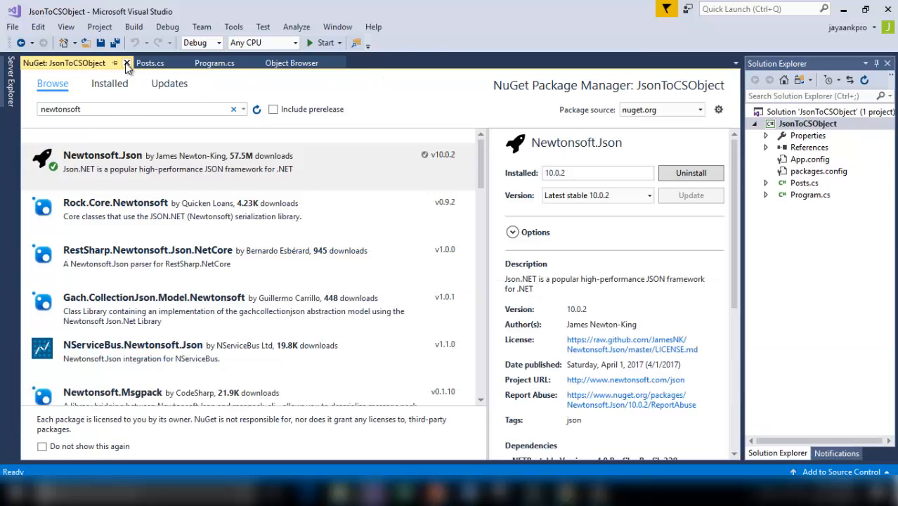
{"action": "left_click", "coordinate": [126, 62]}
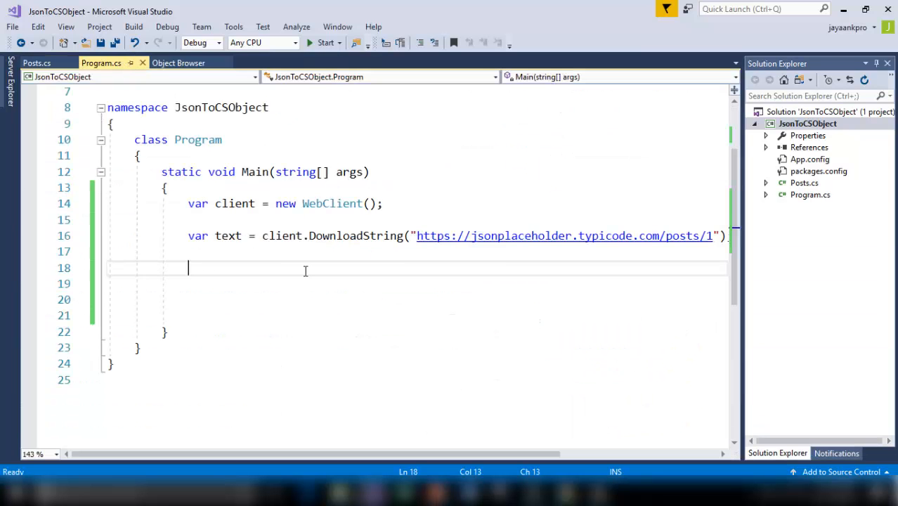
- Deserialize text into Posts post with JsonConvert.DeserializeObject<Posts> and start a Console.WriteLine()
{"action": "type", "text": "Posts post = JsonConvert.DeserializeObject<Posts>(text);"}
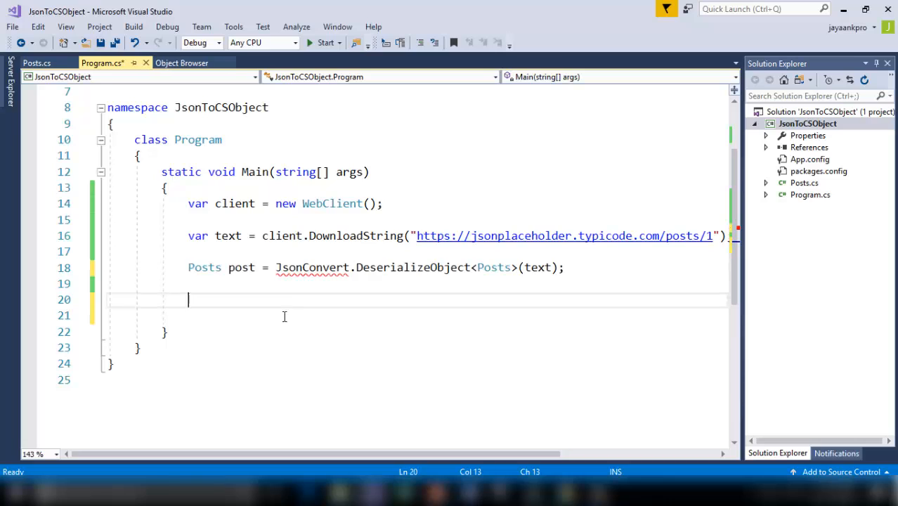
{"action": "mouse_move", "coordinate": [241, 266]}
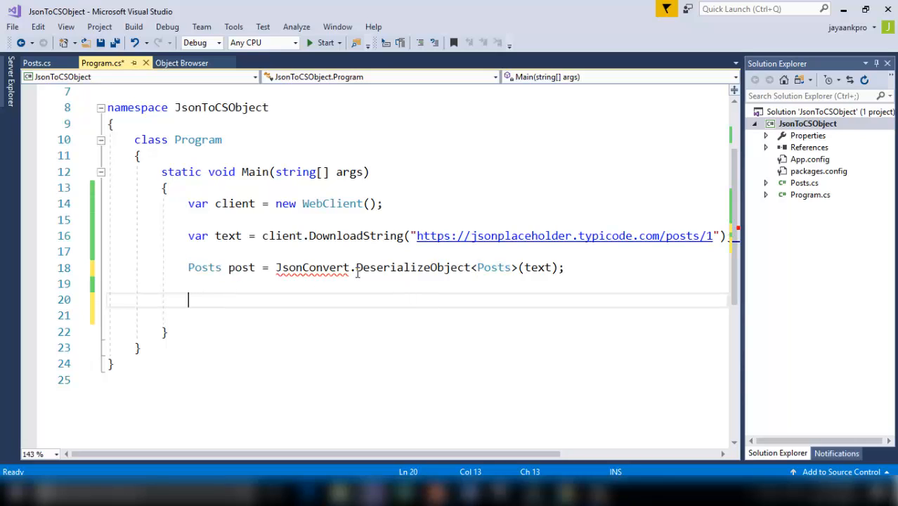
{"action": "double_click", "coordinate": [382, 267]}
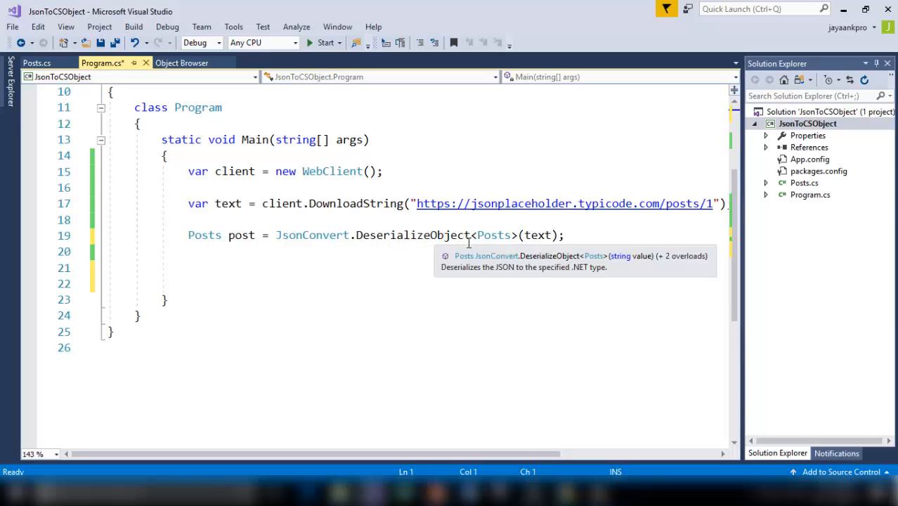
{"action": "left_click", "coordinate": [372, 234]}
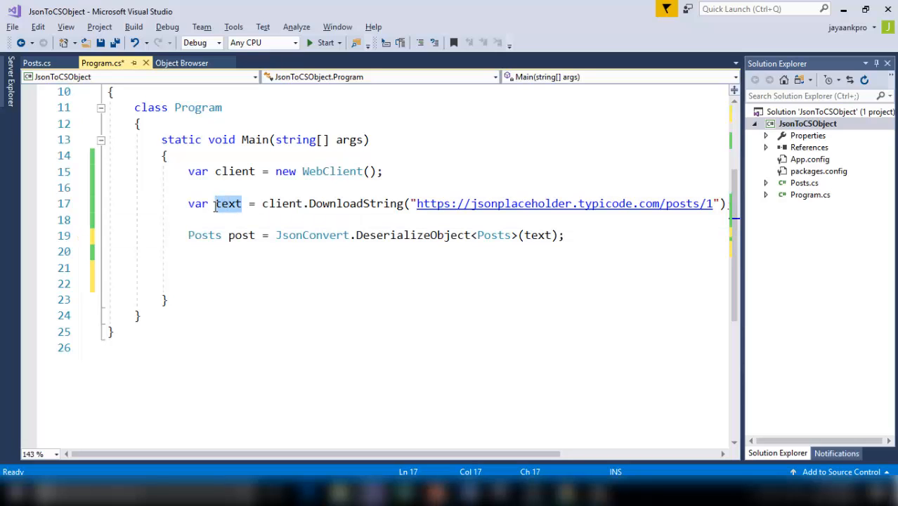
{"action": "left_click", "coordinate": [330, 202]}
{"action": "type", "text": "Console.WriteLine();"}
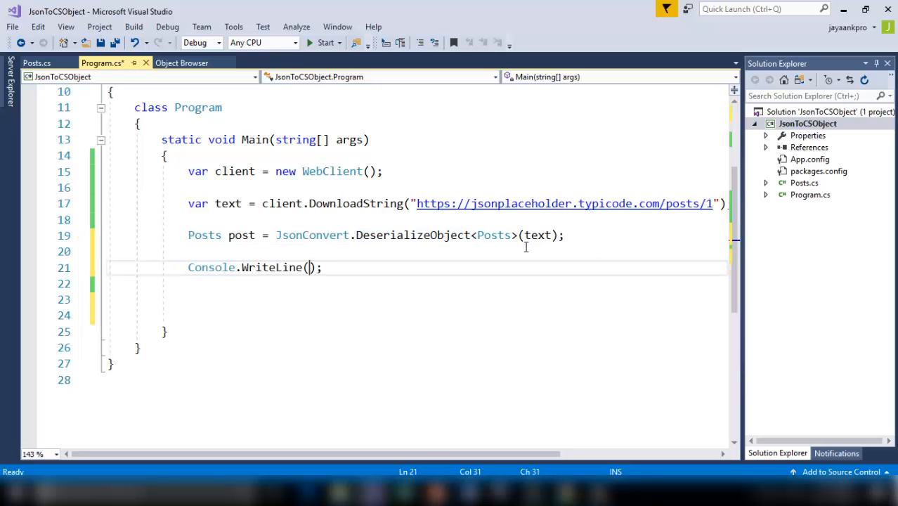
- Print "userId = " + post.userId, checking the property name in Posts.cs
{"action": "type", "text": "\"\""}
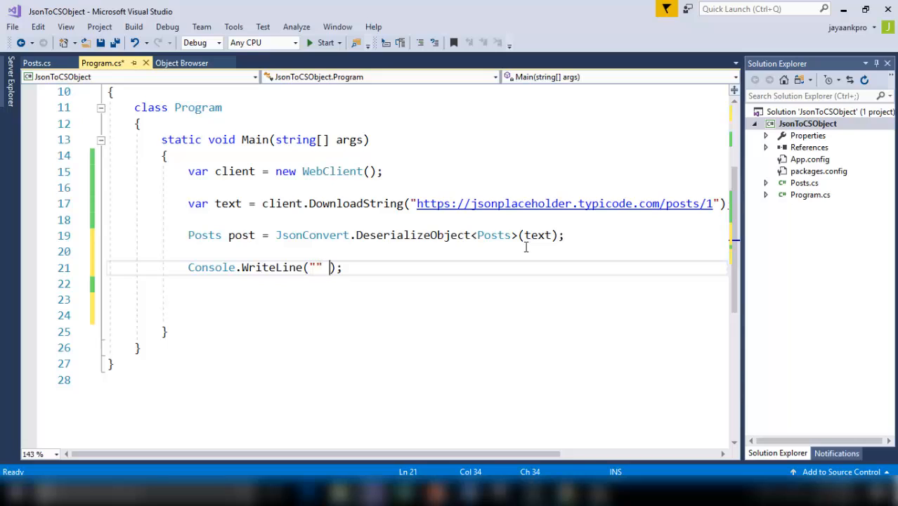
{"action": "left_click", "coordinate": [37, 62]}
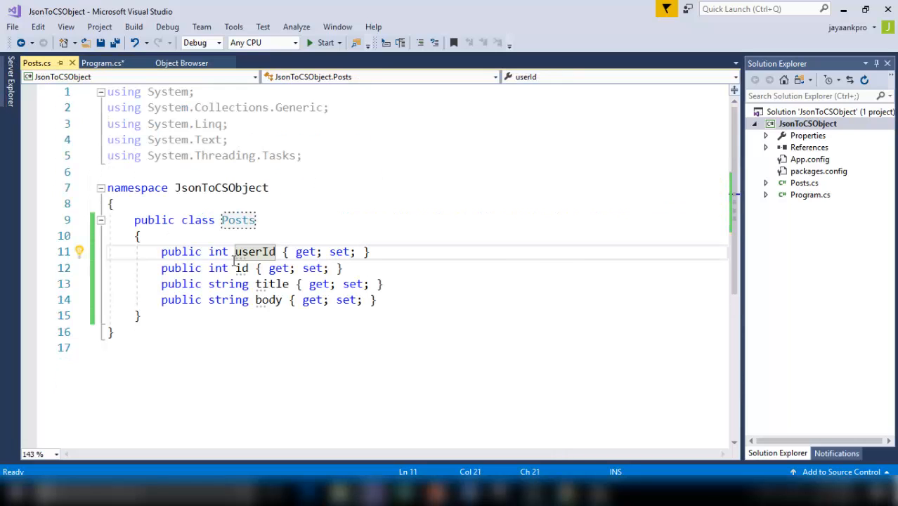
{"action": "double_click", "coordinate": [254, 251]}
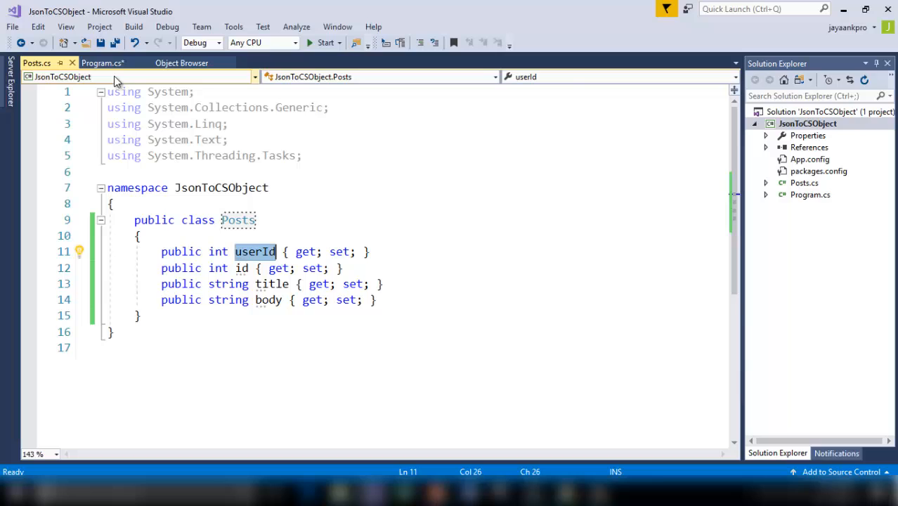
{"action": "left_click", "coordinate": [101, 61]}
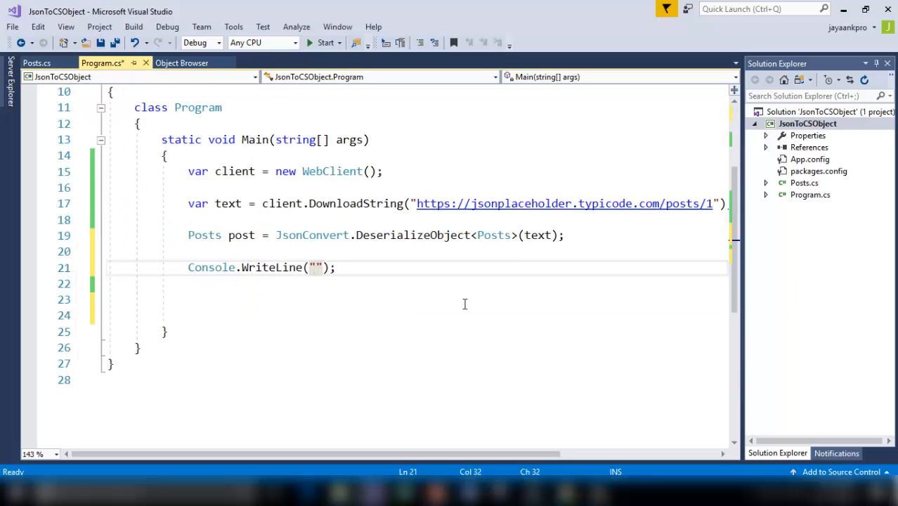
{"action": "type", "text": "userId ="}
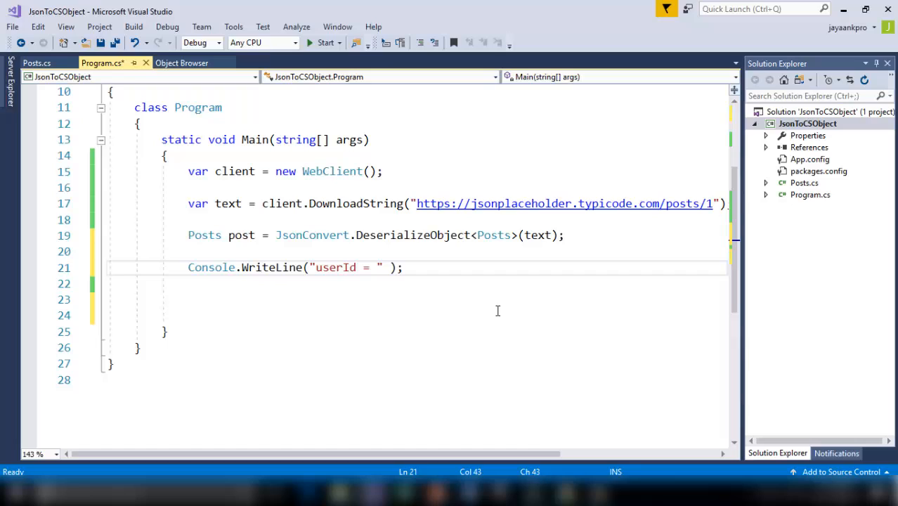
{"action": "type", "text": "pos"}
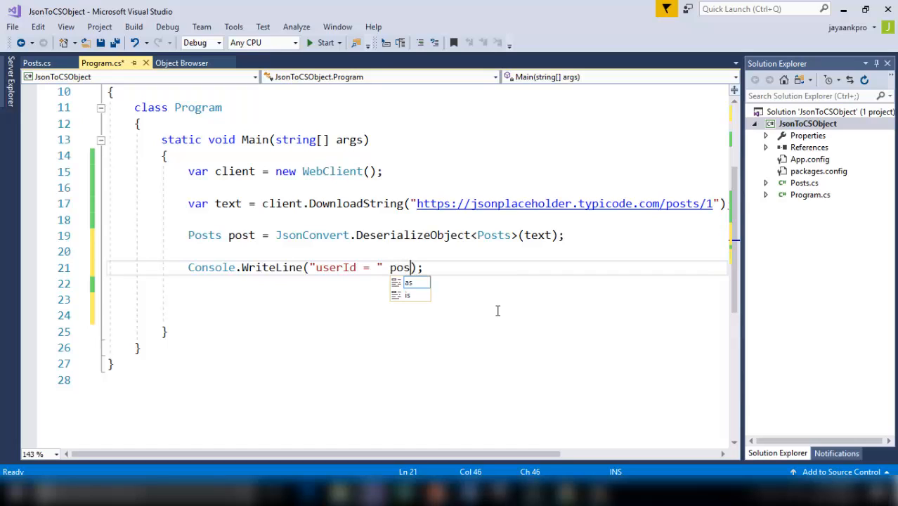
{"action": "type", "text": "ts"}
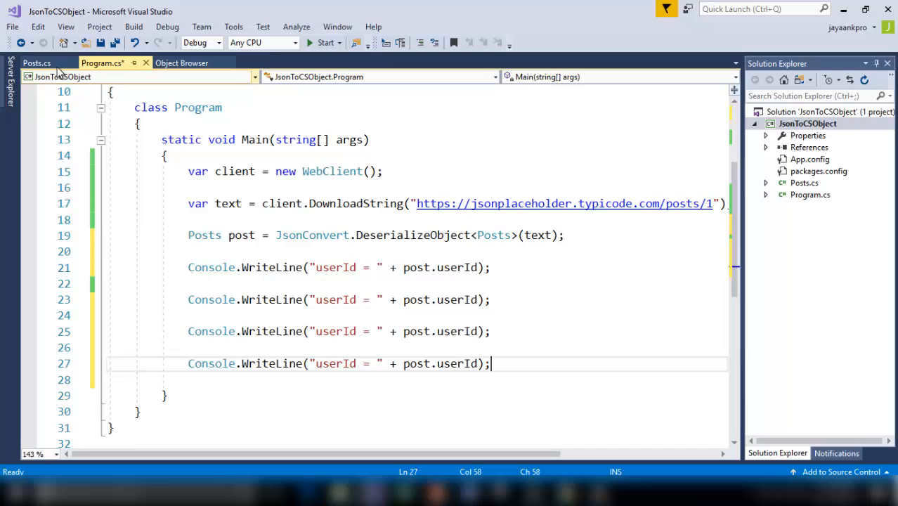
- Print labelled lines for post.id, post.title and post.body, verifying names in Posts.cs
{"action": "left_click", "coordinate": [36, 62]}
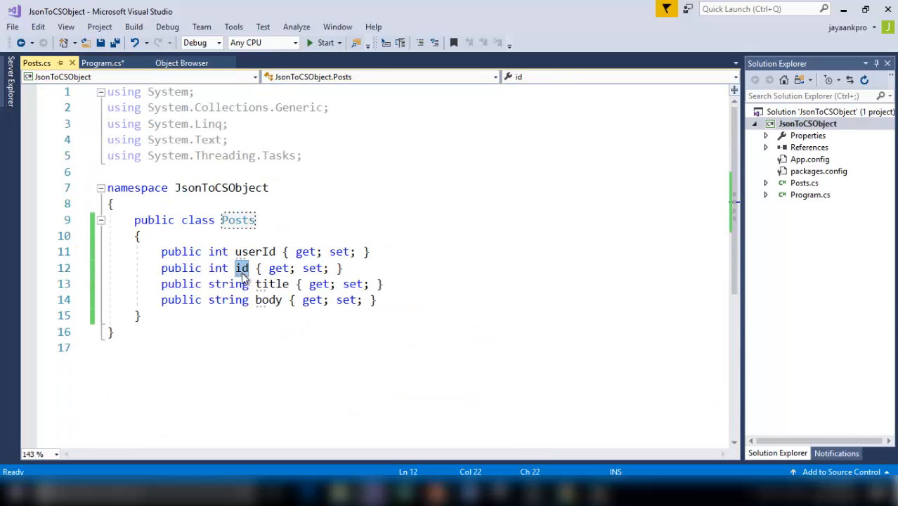
{"action": "left_click", "coordinate": [101, 61]}
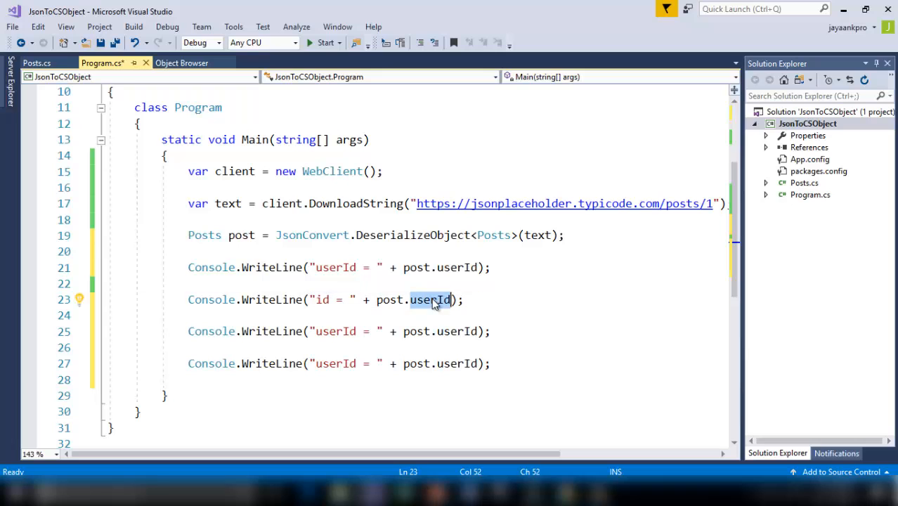
{"action": "left_click", "coordinate": [37, 62]}
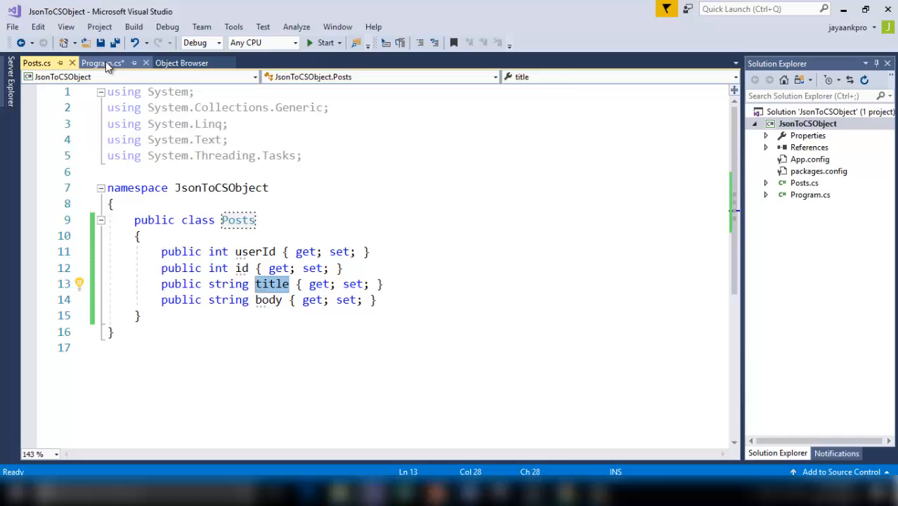
{"action": "left_click", "coordinate": [101, 62]}
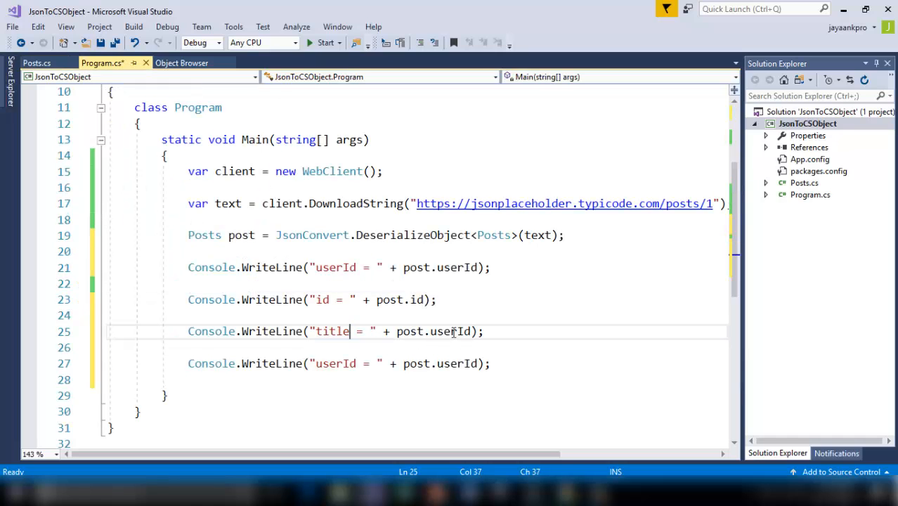
{"action": "left_click", "coordinate": [37, 62]}
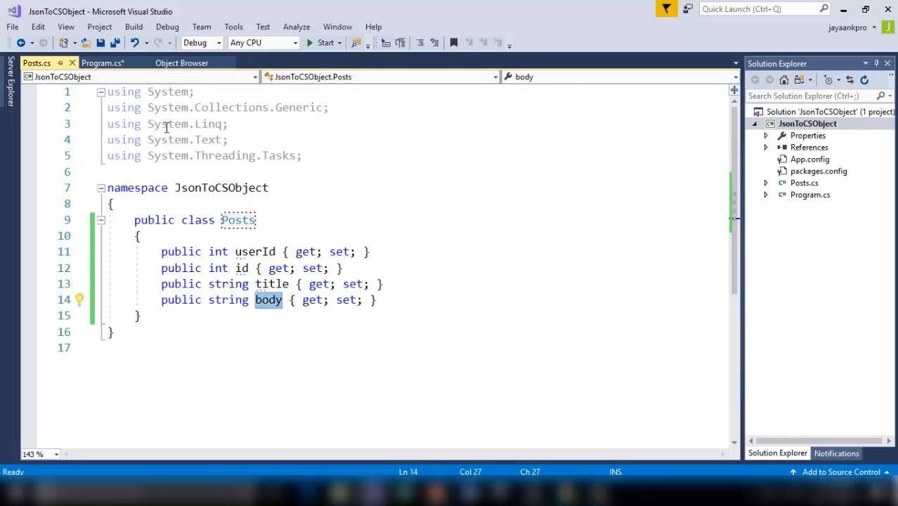
{"action": "left_click", "coordinate": [101, 61]}
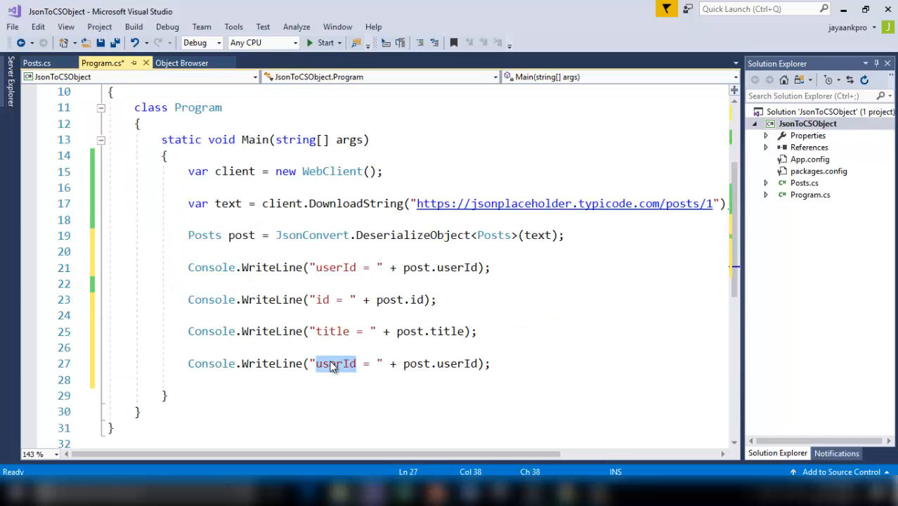
{"action": "type", "text": "body"}
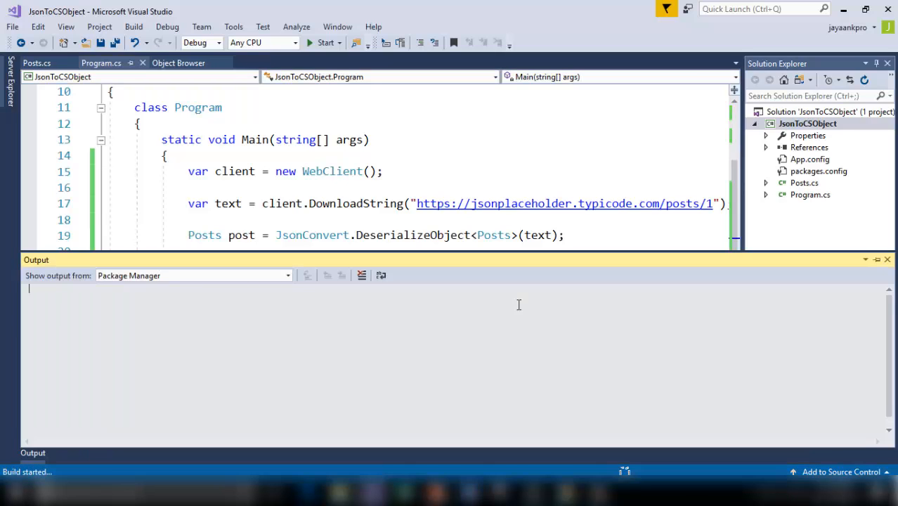
- Run the app, read userId = 1, id = 1, title and body, then close the console
{"action": "left_click", "coordinate": [324, 42]}
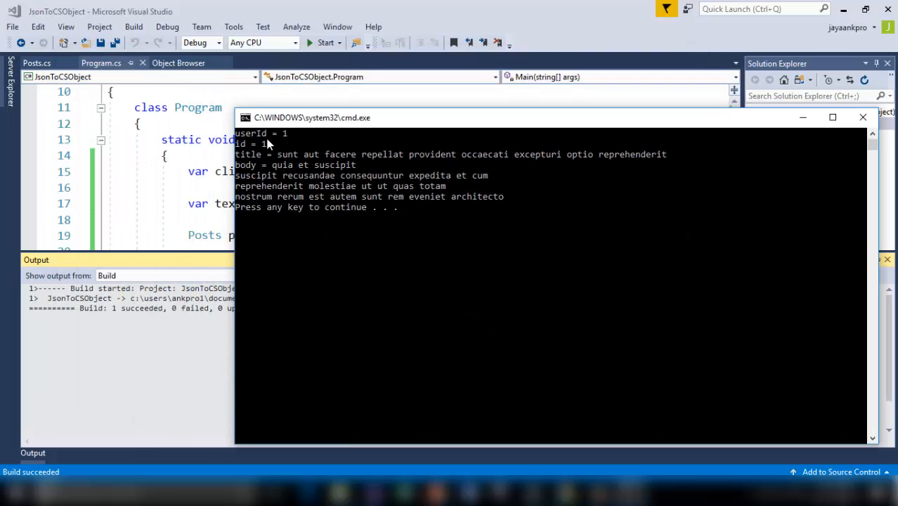
{"action": "mouse_move", "coordinate": [281, 157]}
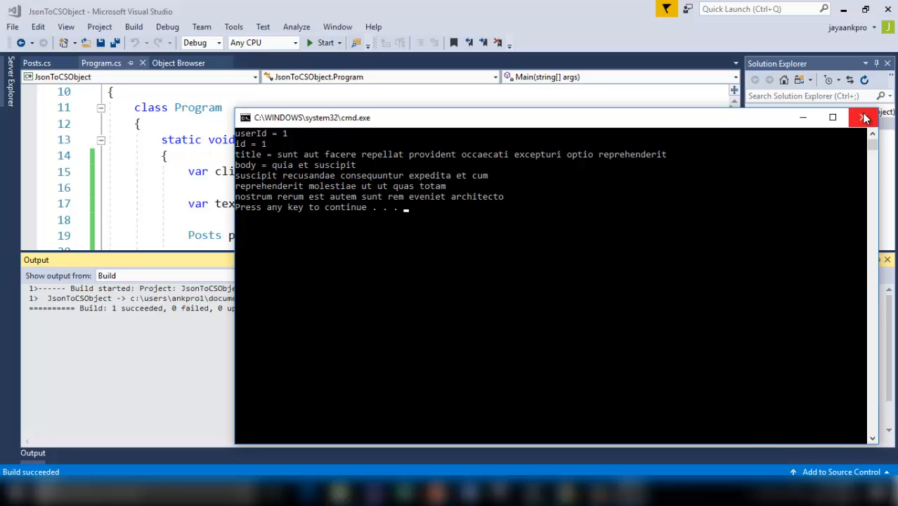
{"action": "left_click", "coordinate": [865, 118]}
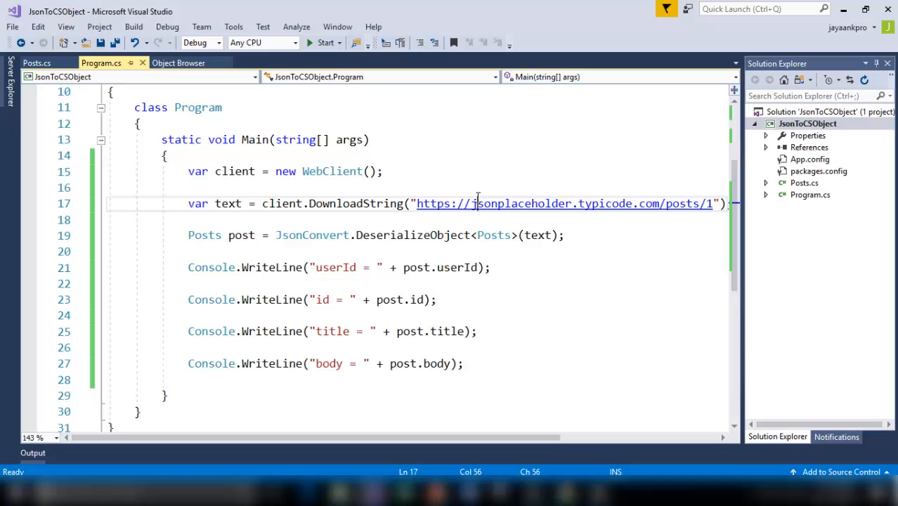